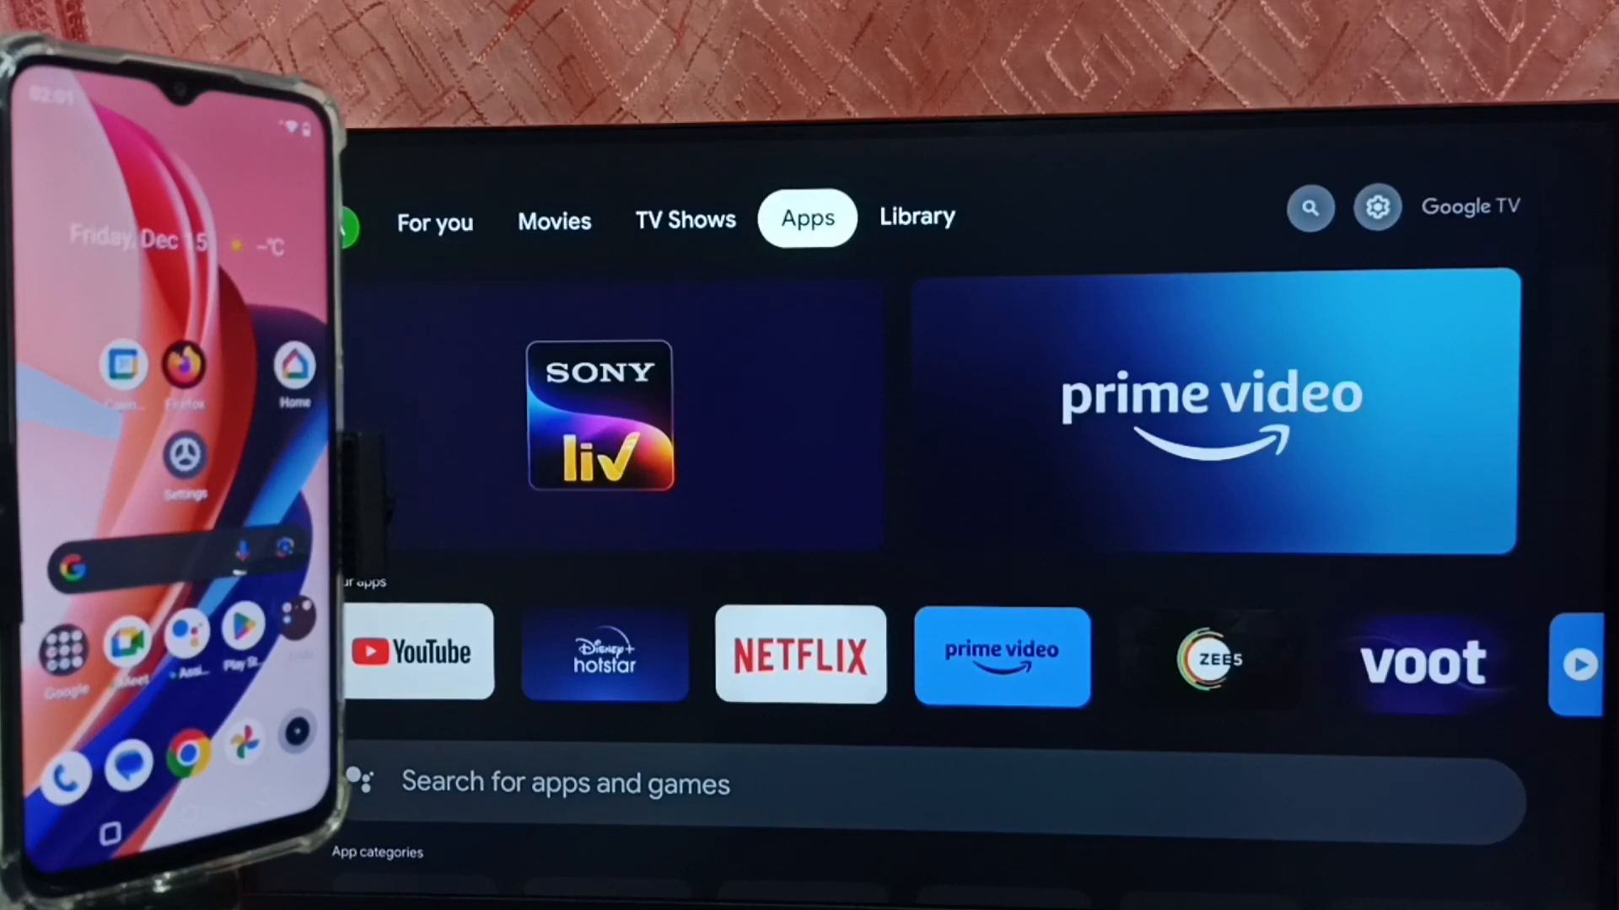
# Step: Bring up the TV's quick settings panel from the home screen top bar
pyautogui.click(1310, 208)
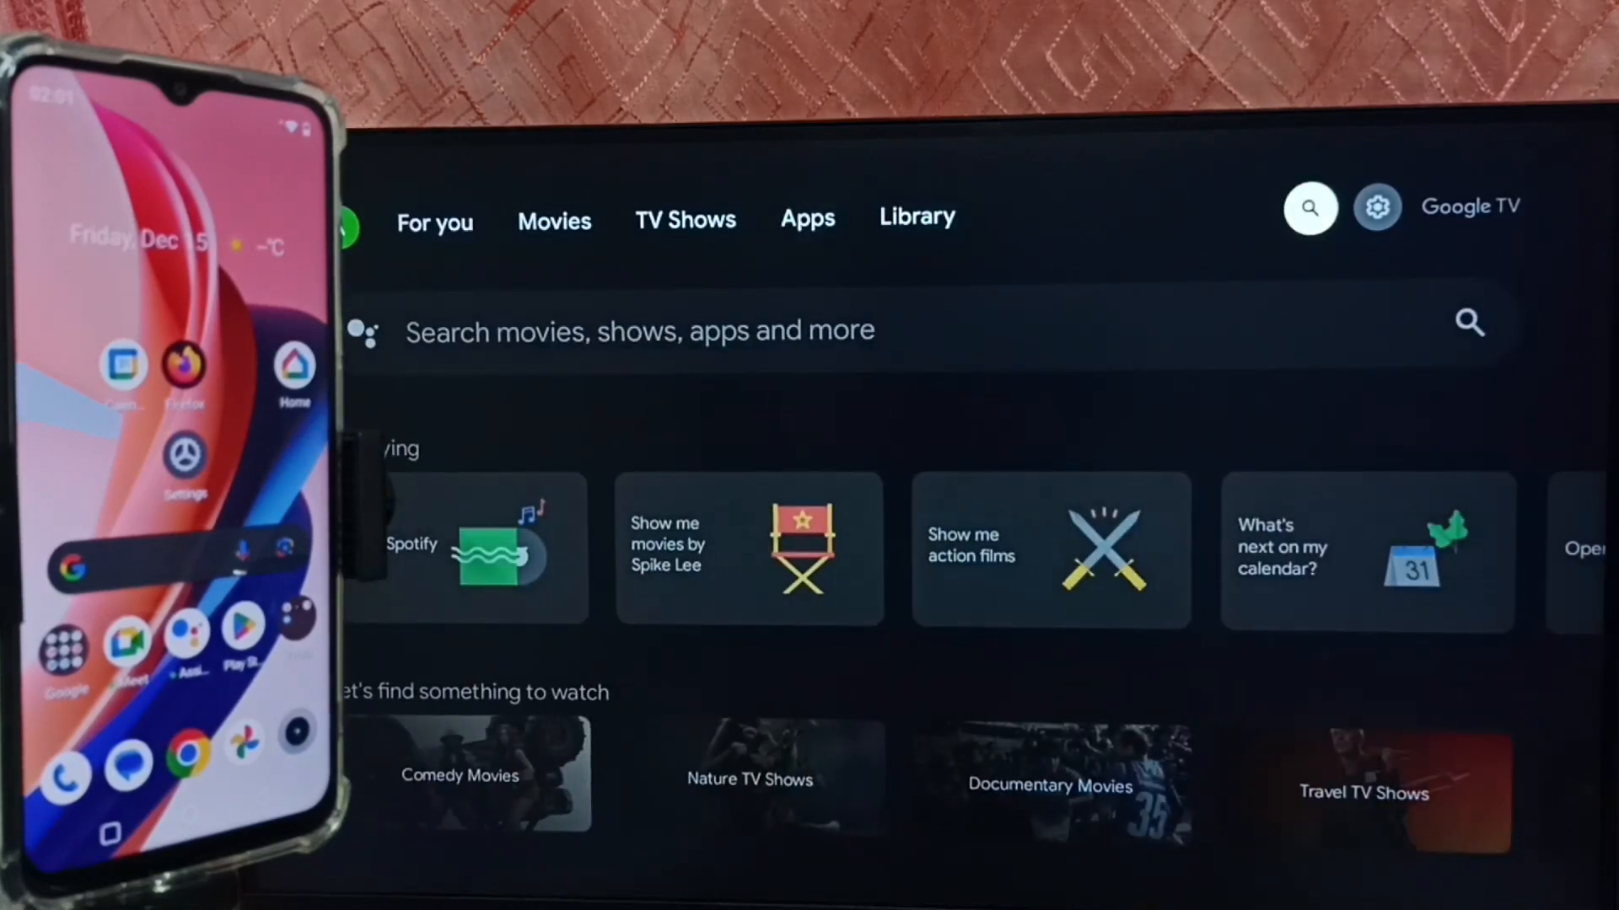
pyautogui.click(1378, 207)
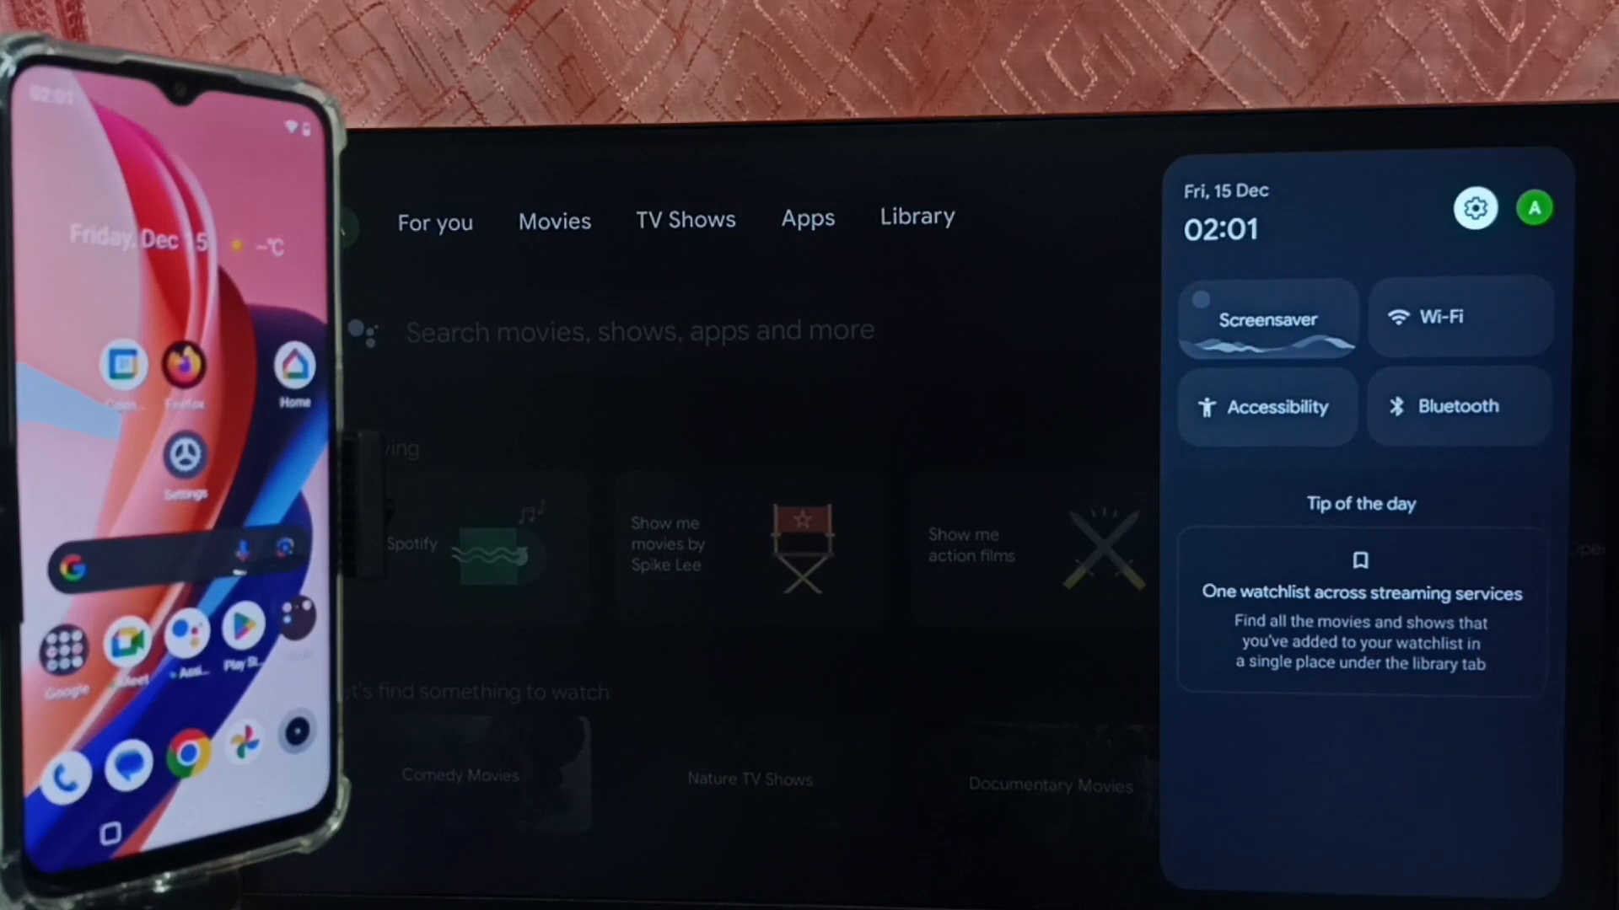
# Step: Browse the full TV settings down to System and its Cast entry, then return home
pyautogui.click(1474, 207)
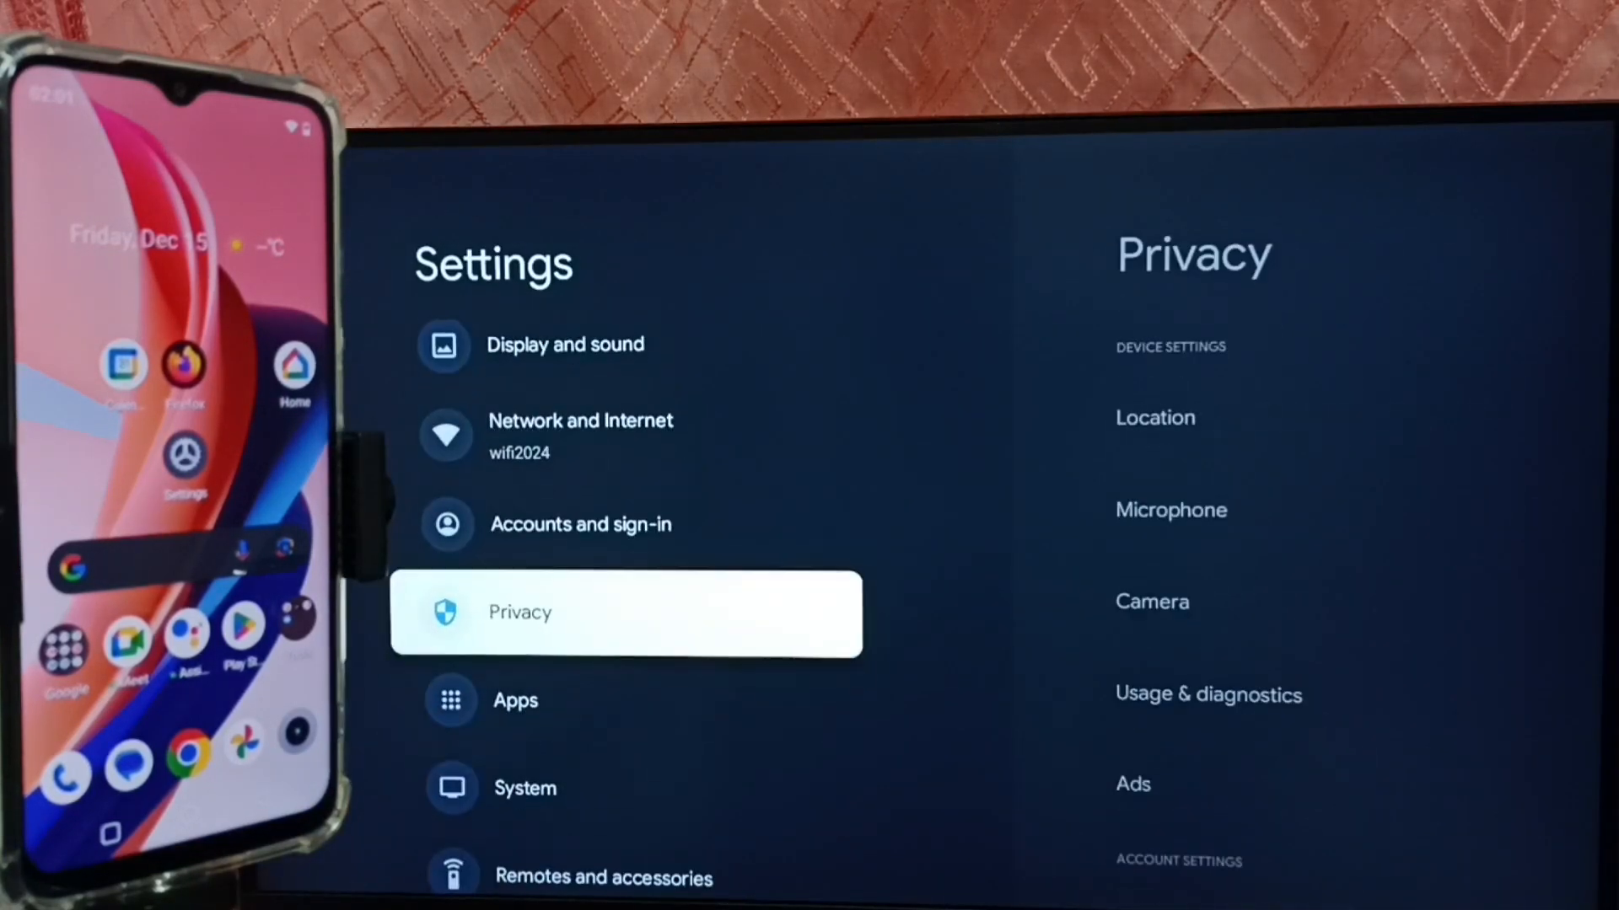
pyautogui.scroll(-3)
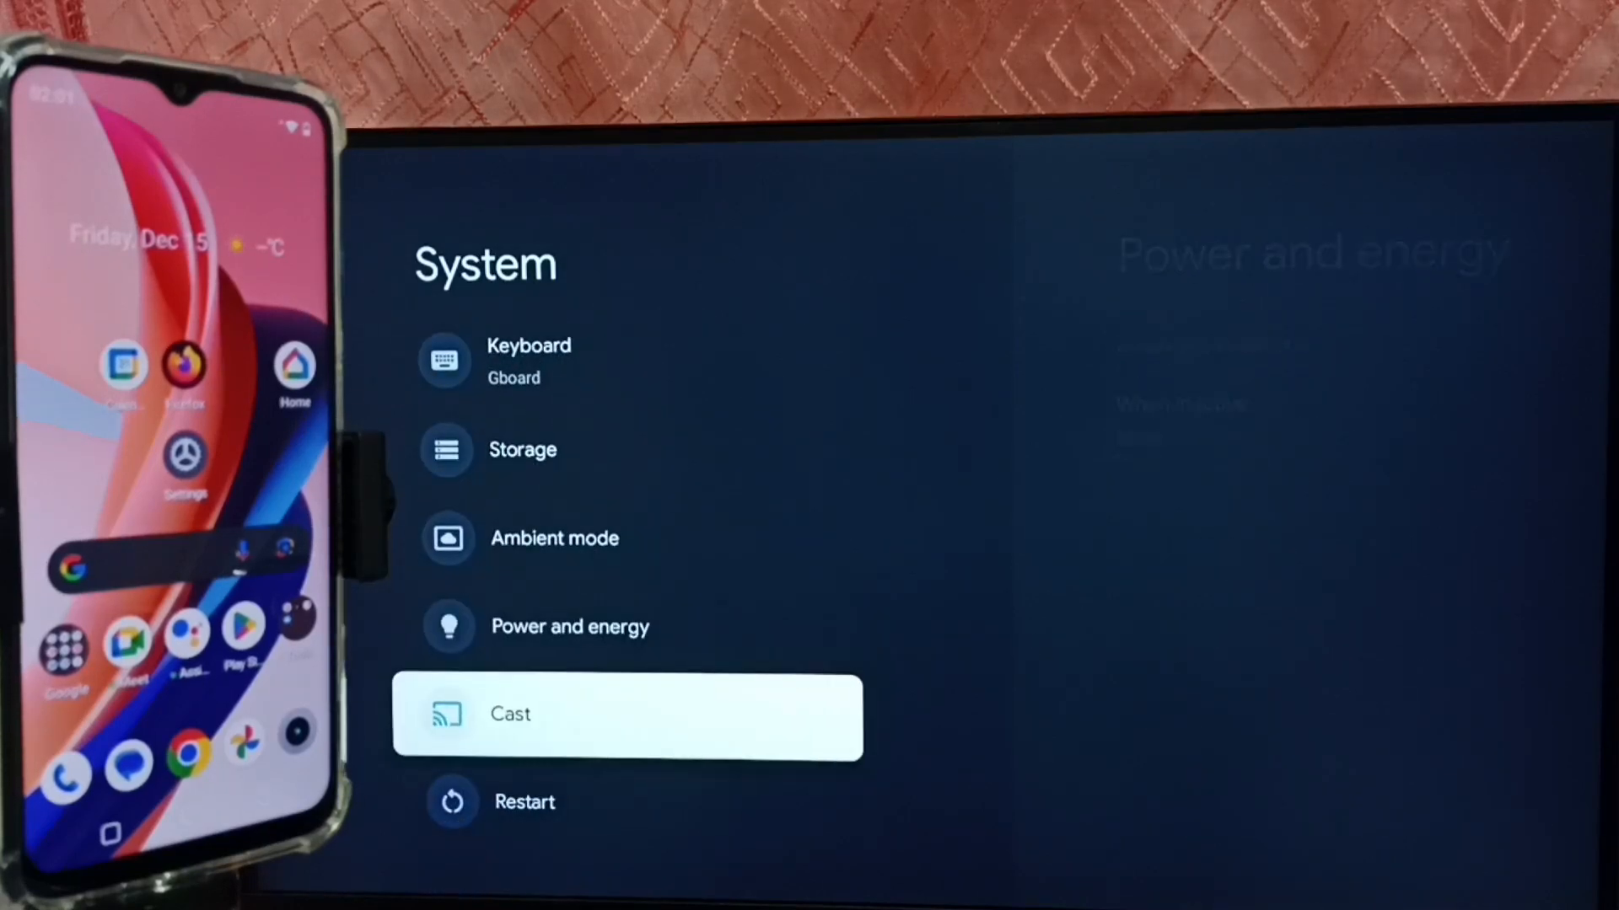
pyautogui.click(627, 715)
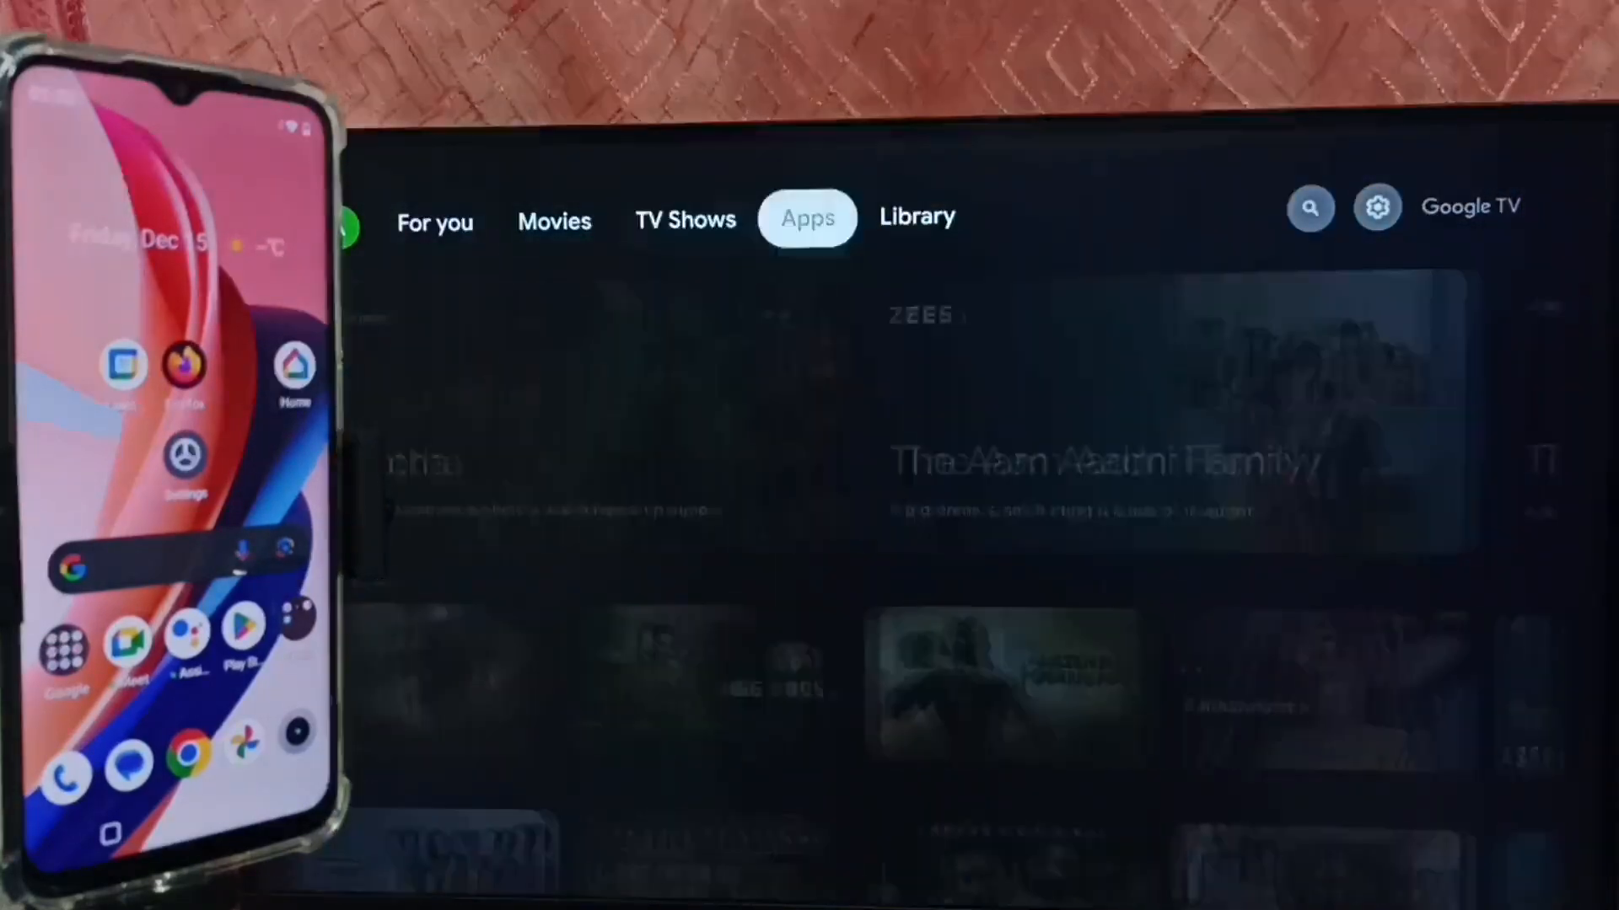
# Step: Show the TV's Network and Internet settings with the wifi2024 connection
pyautogui.click(1376, 207)
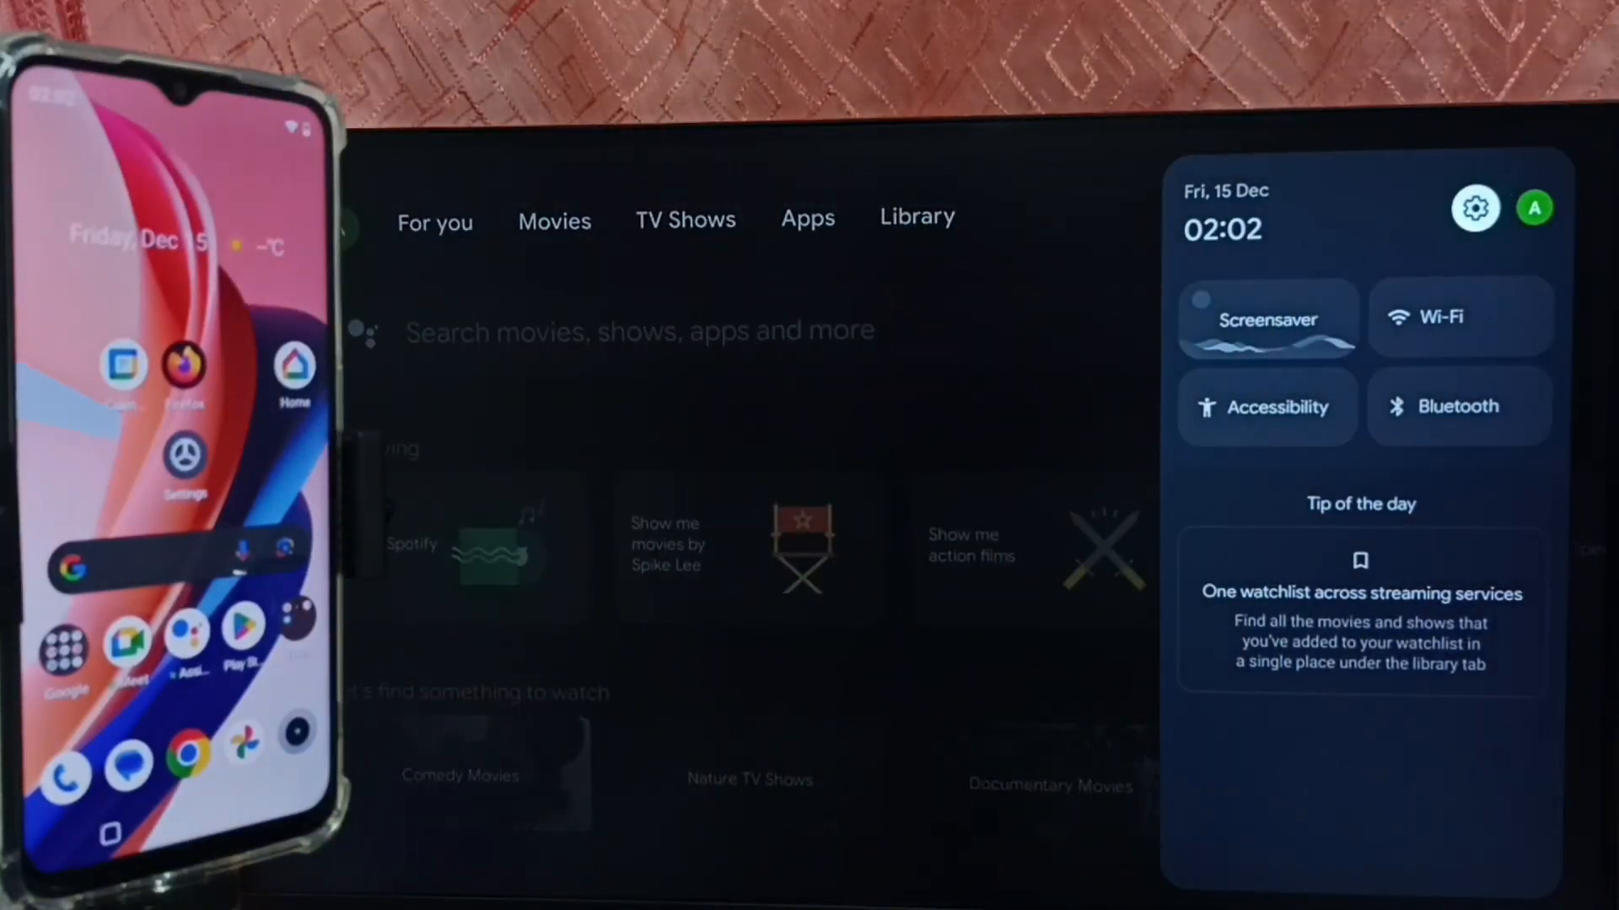
pyautogui.click(1474, 207)
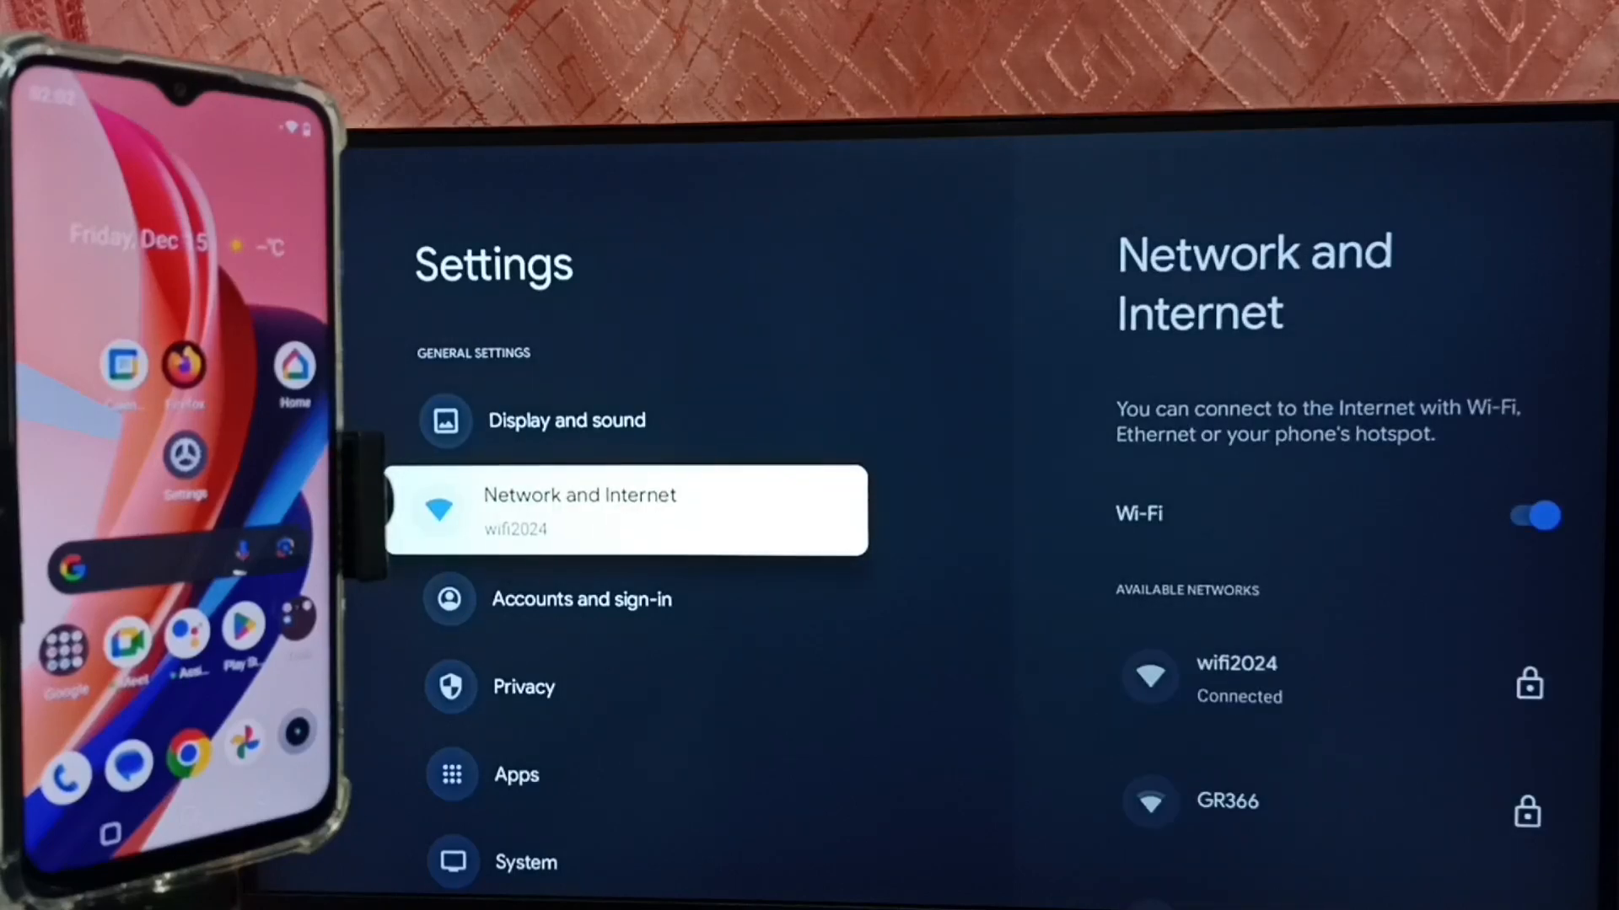
pyautogui.click(578, 509)
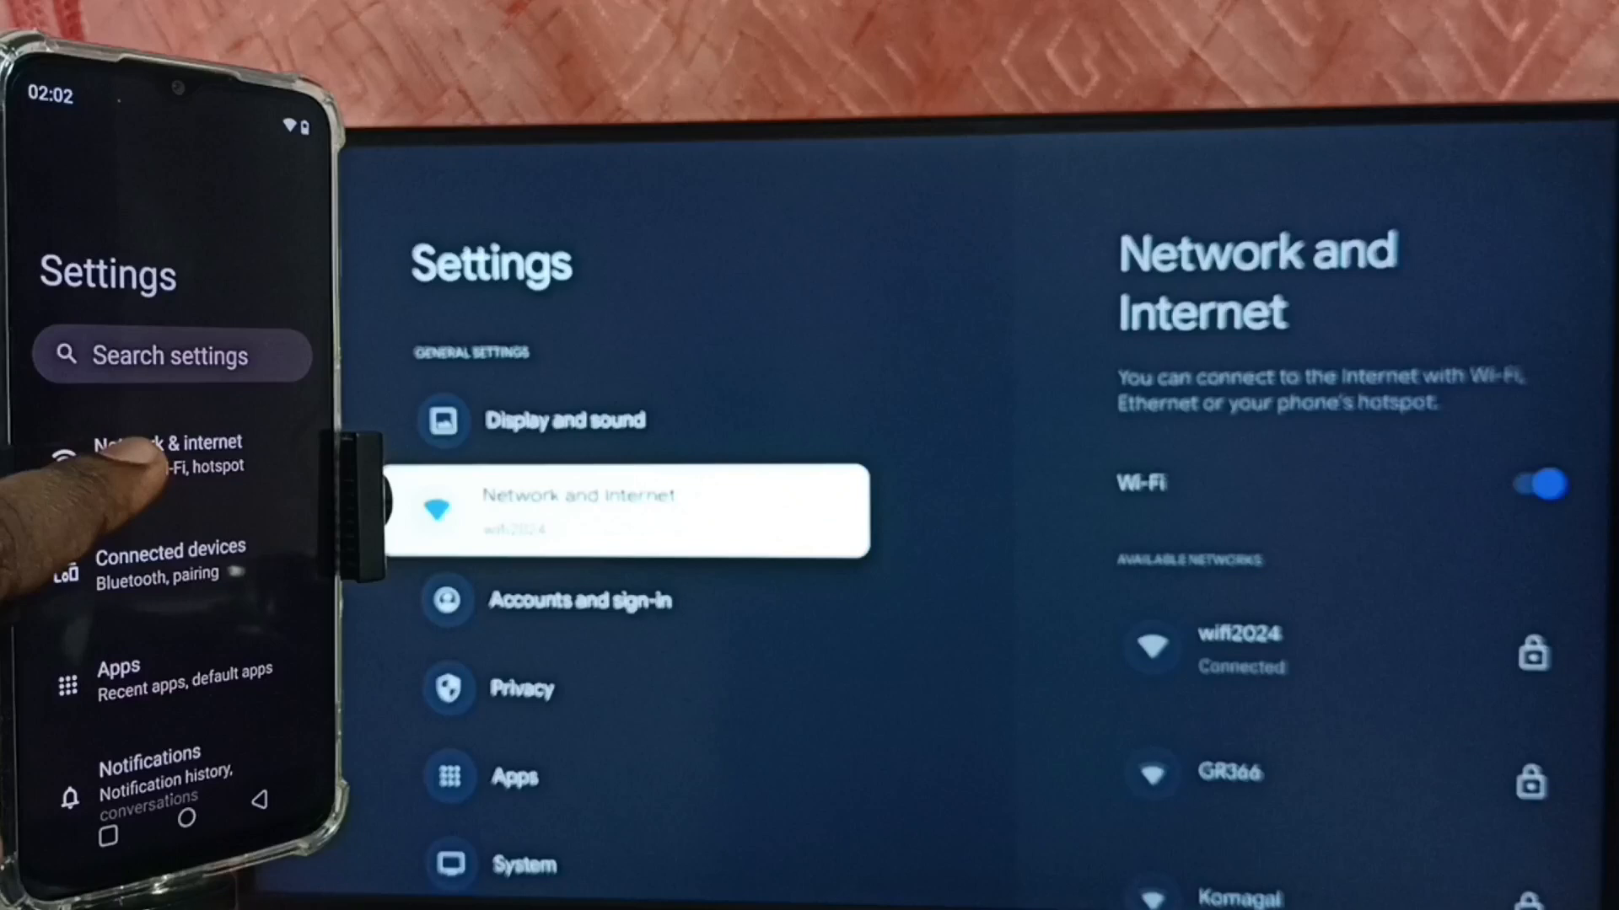
# Step: Launch the phone's Settings app from its home screen
pyautogui.click(170, 453)
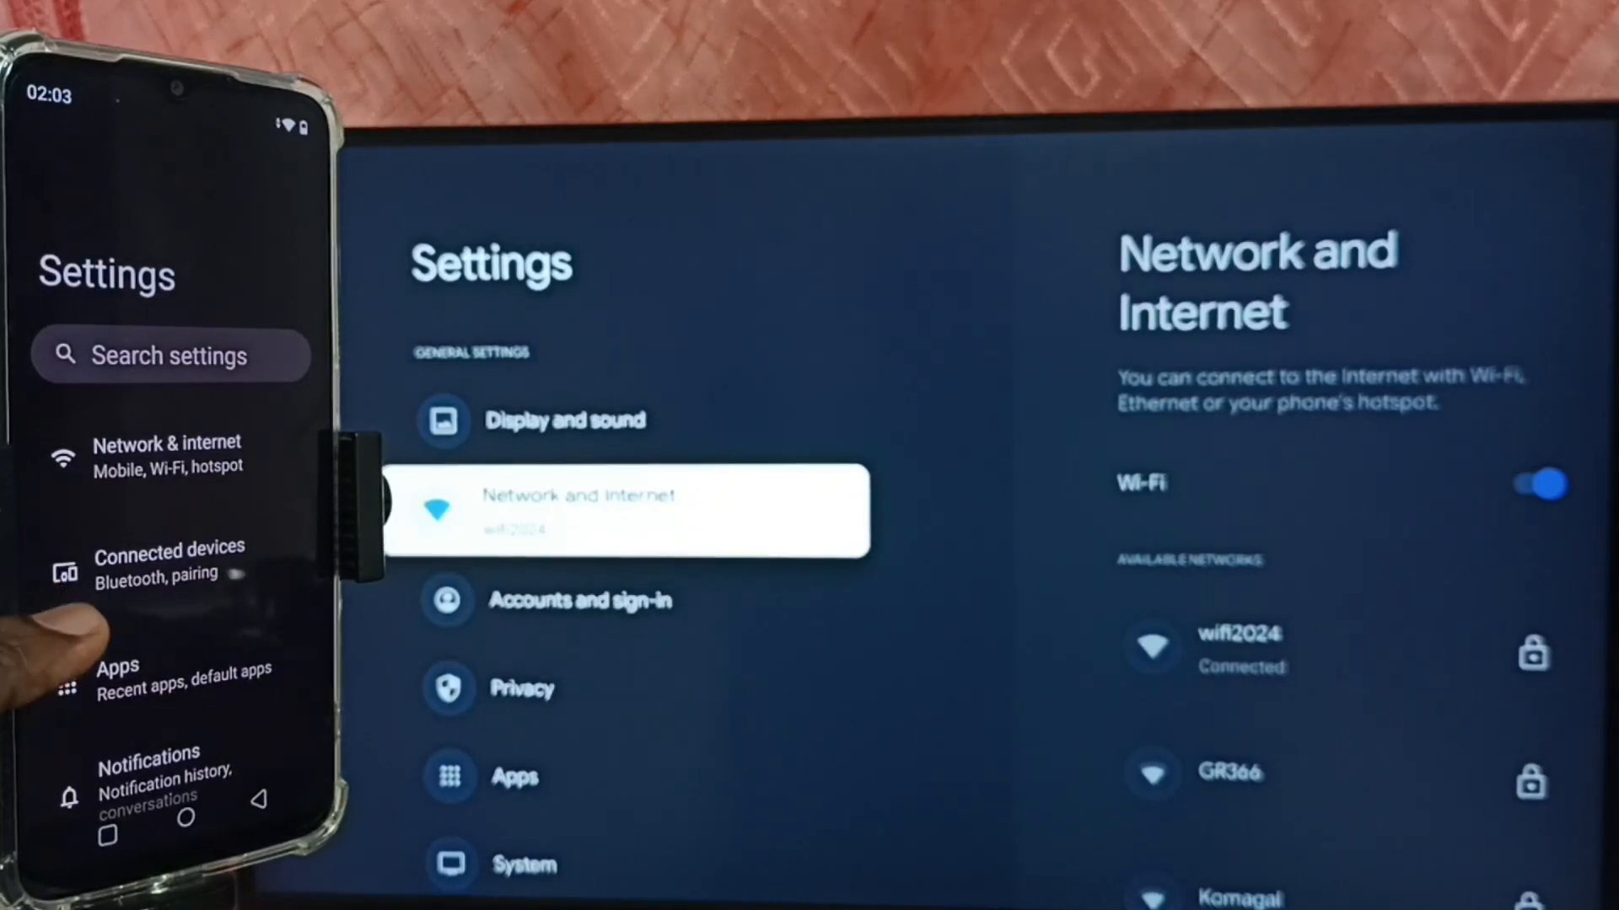
# Step: Go through Connected devices and Connection preferences to request casting to Google TV
pyautogui.click(169, 559)
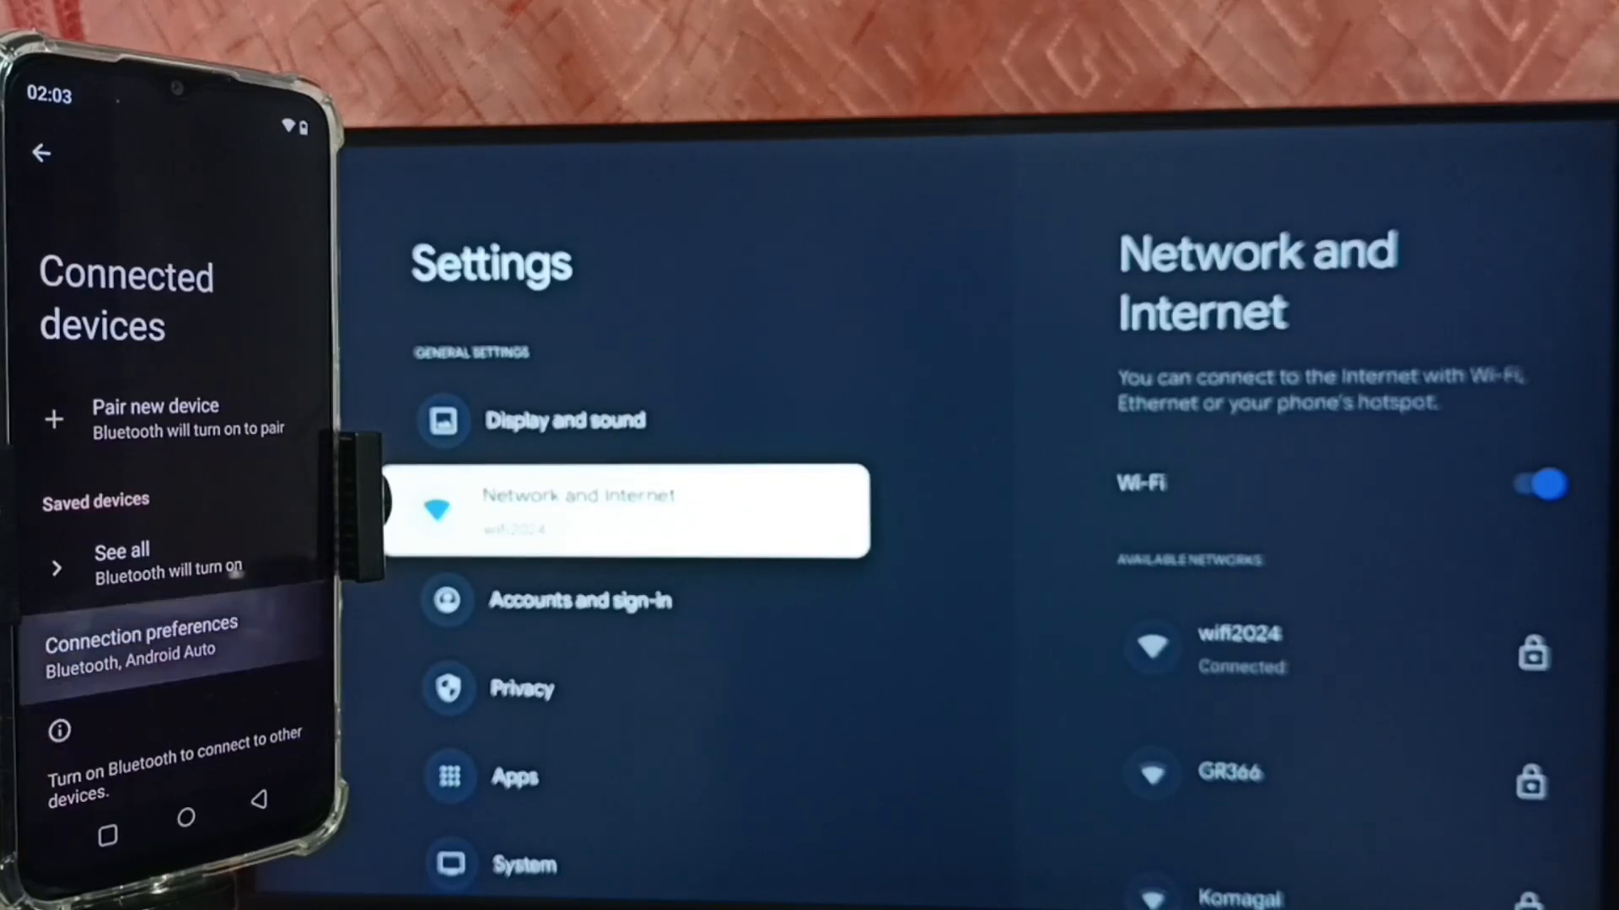
pyautogui.click(140, 640)
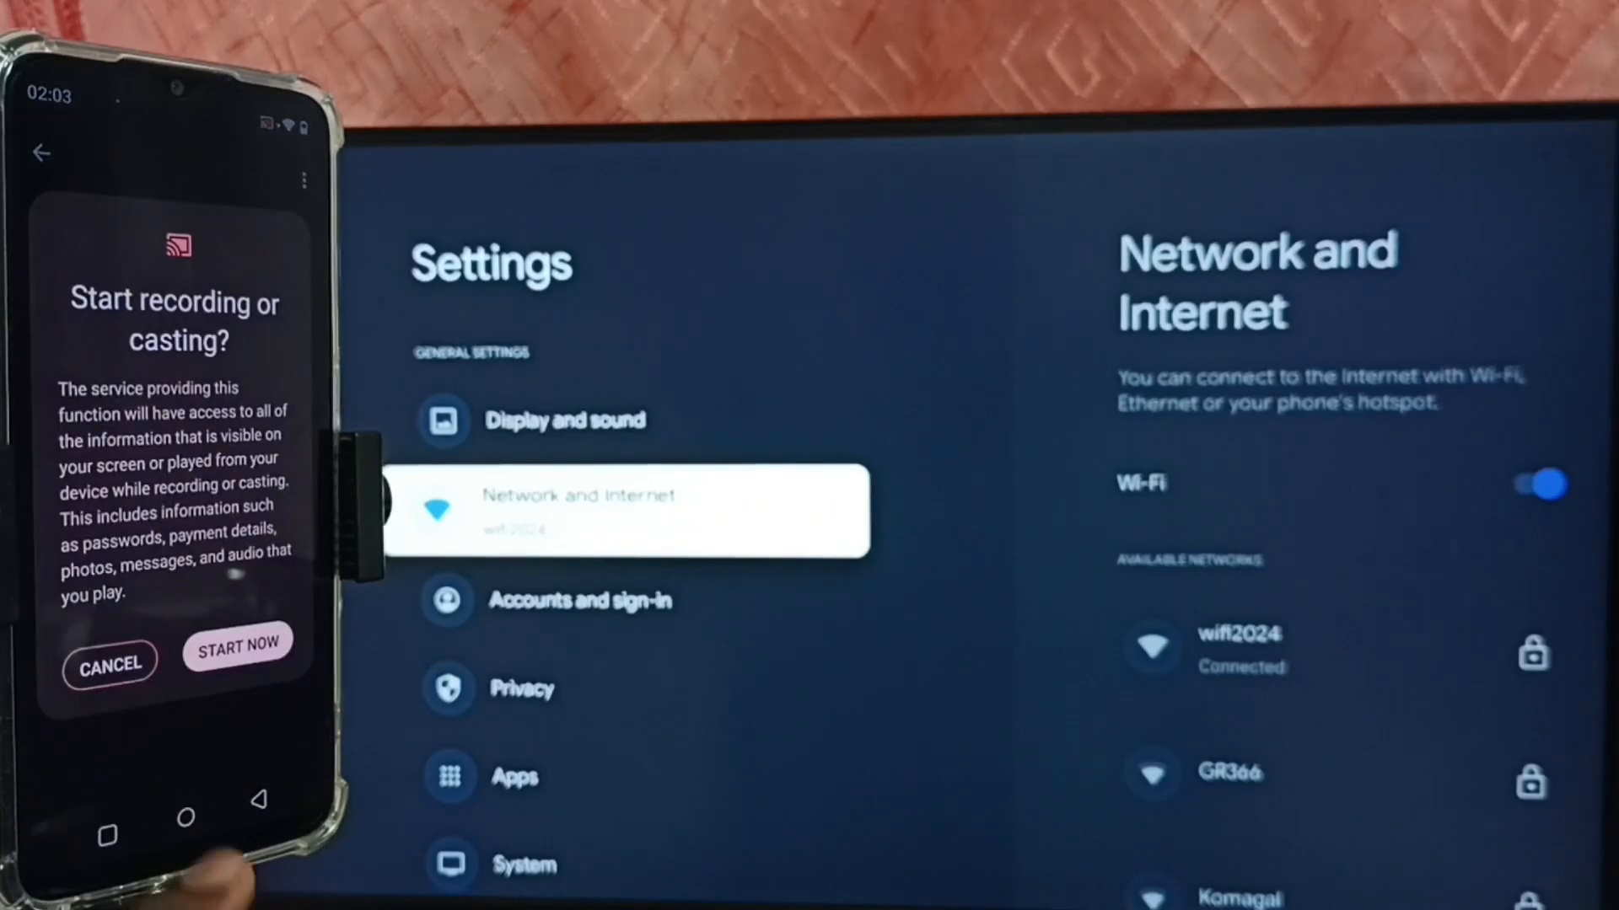
# Step: Confirm START NOW so the phone's screen is mirrored on the TV
pyautogui.click(236, 644)
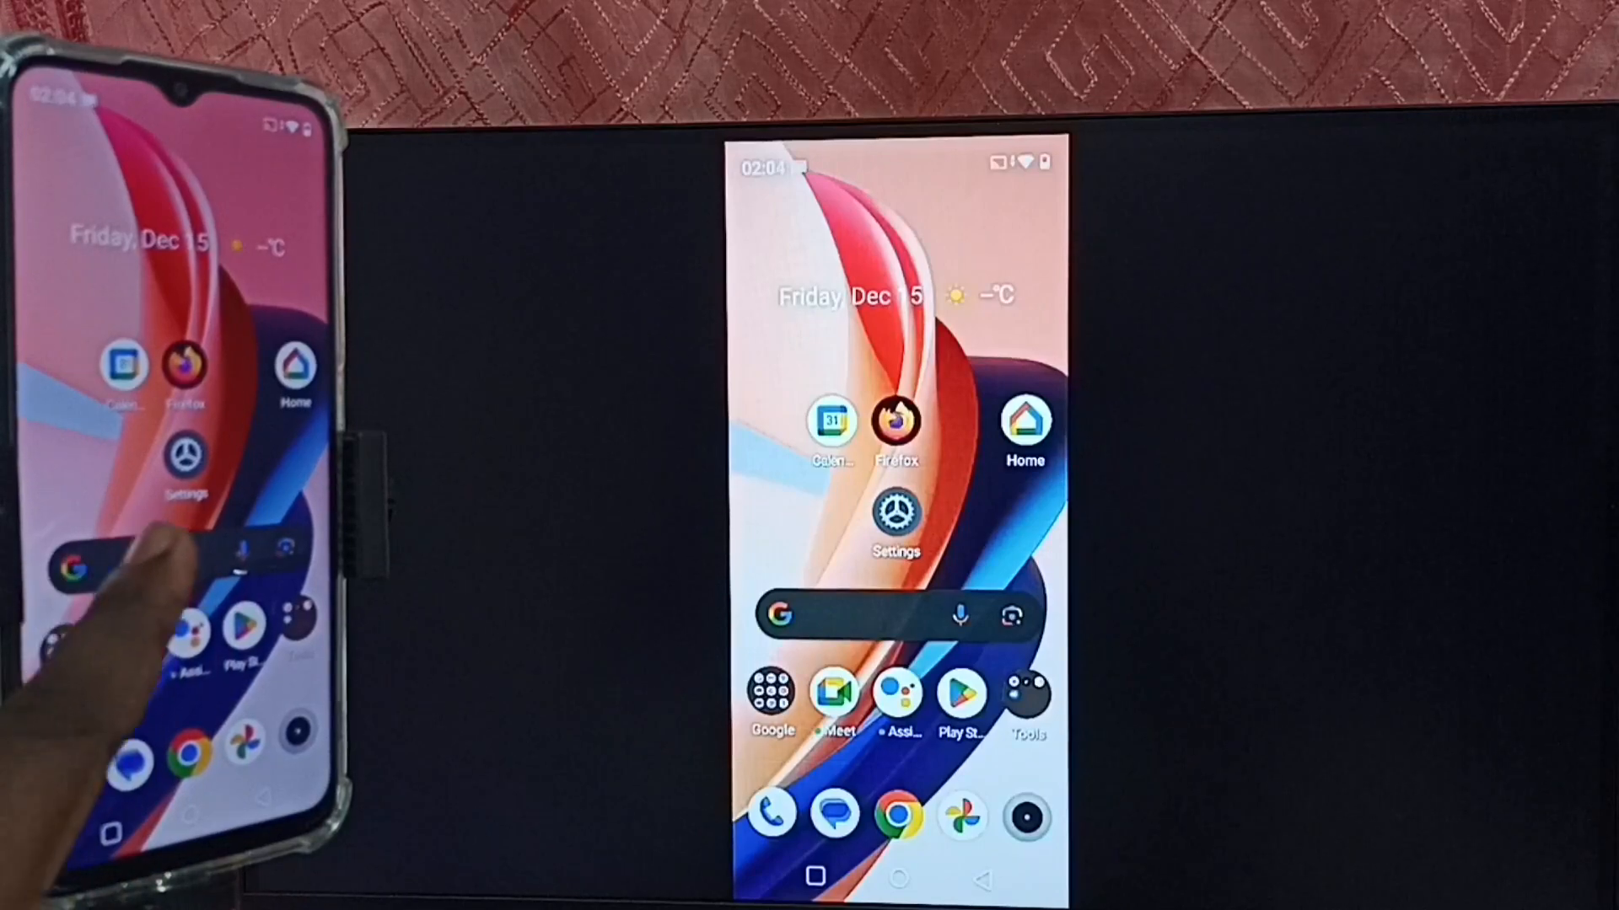
# Step: Reach the phone's Cast settings page listing Google TV as connected
pyautogui.click(894, 513)
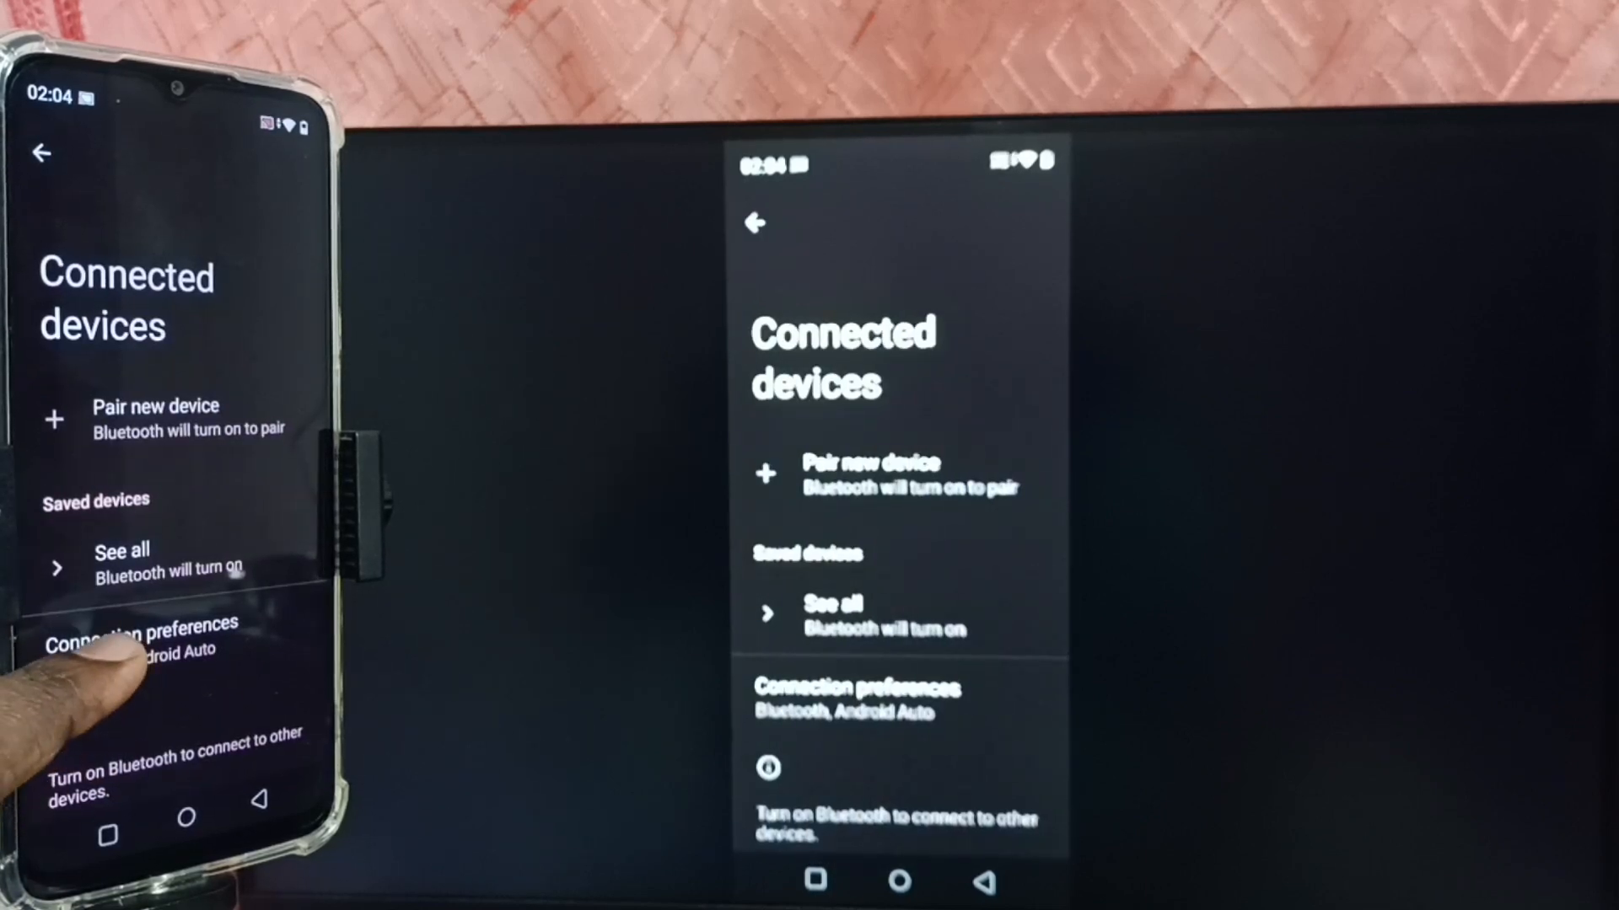
pyautogui.click(140, 633)
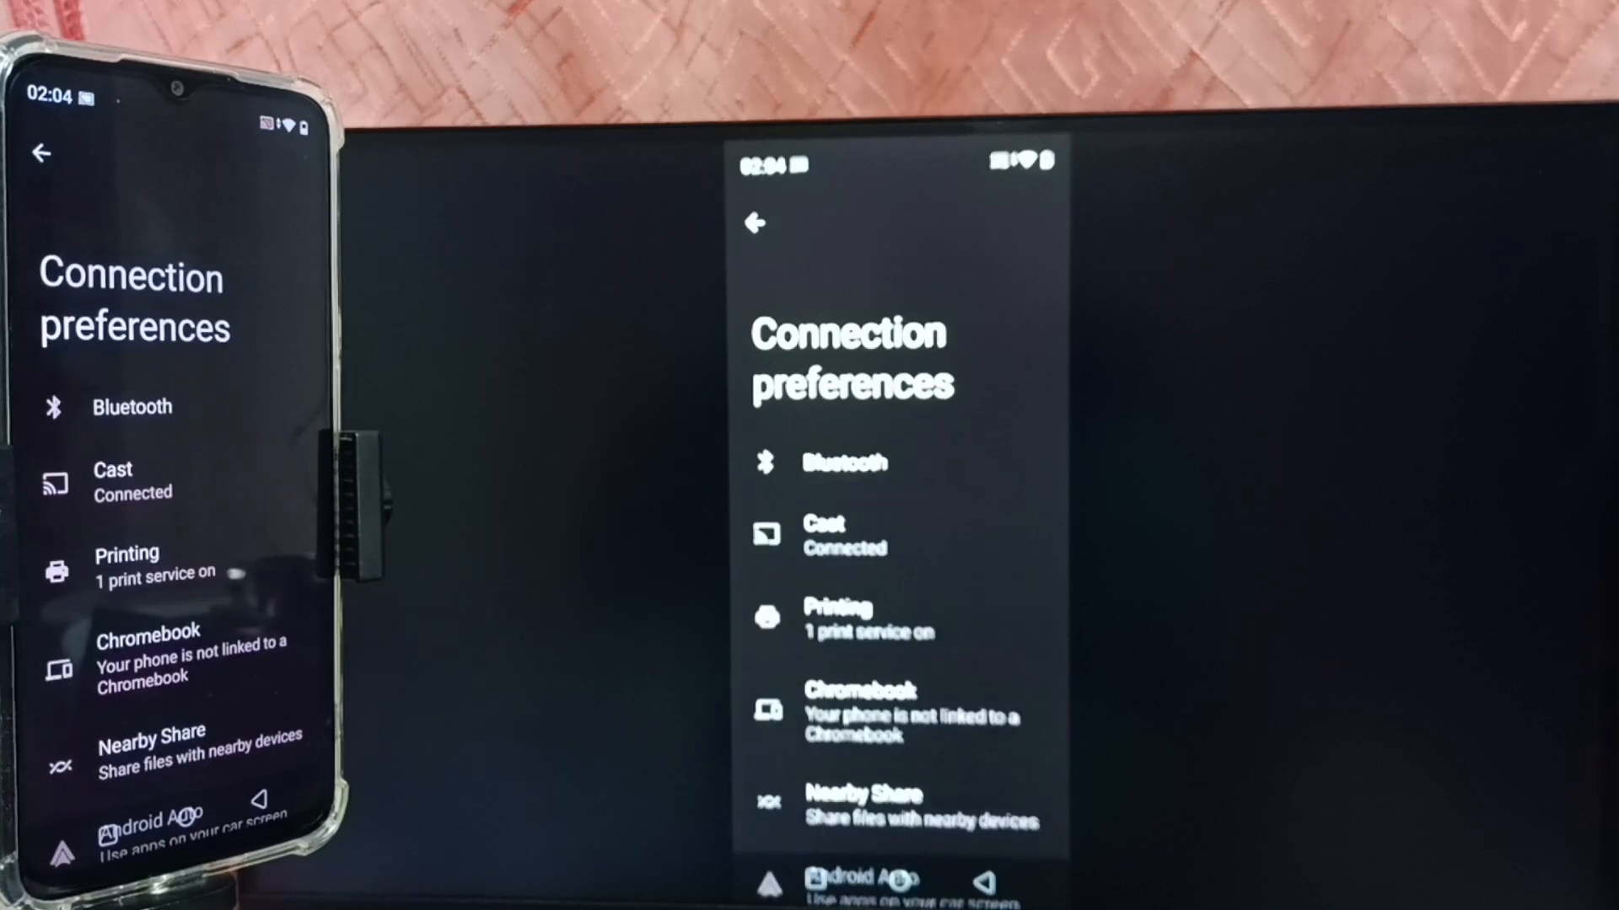
pyautogui.click(134, 482)
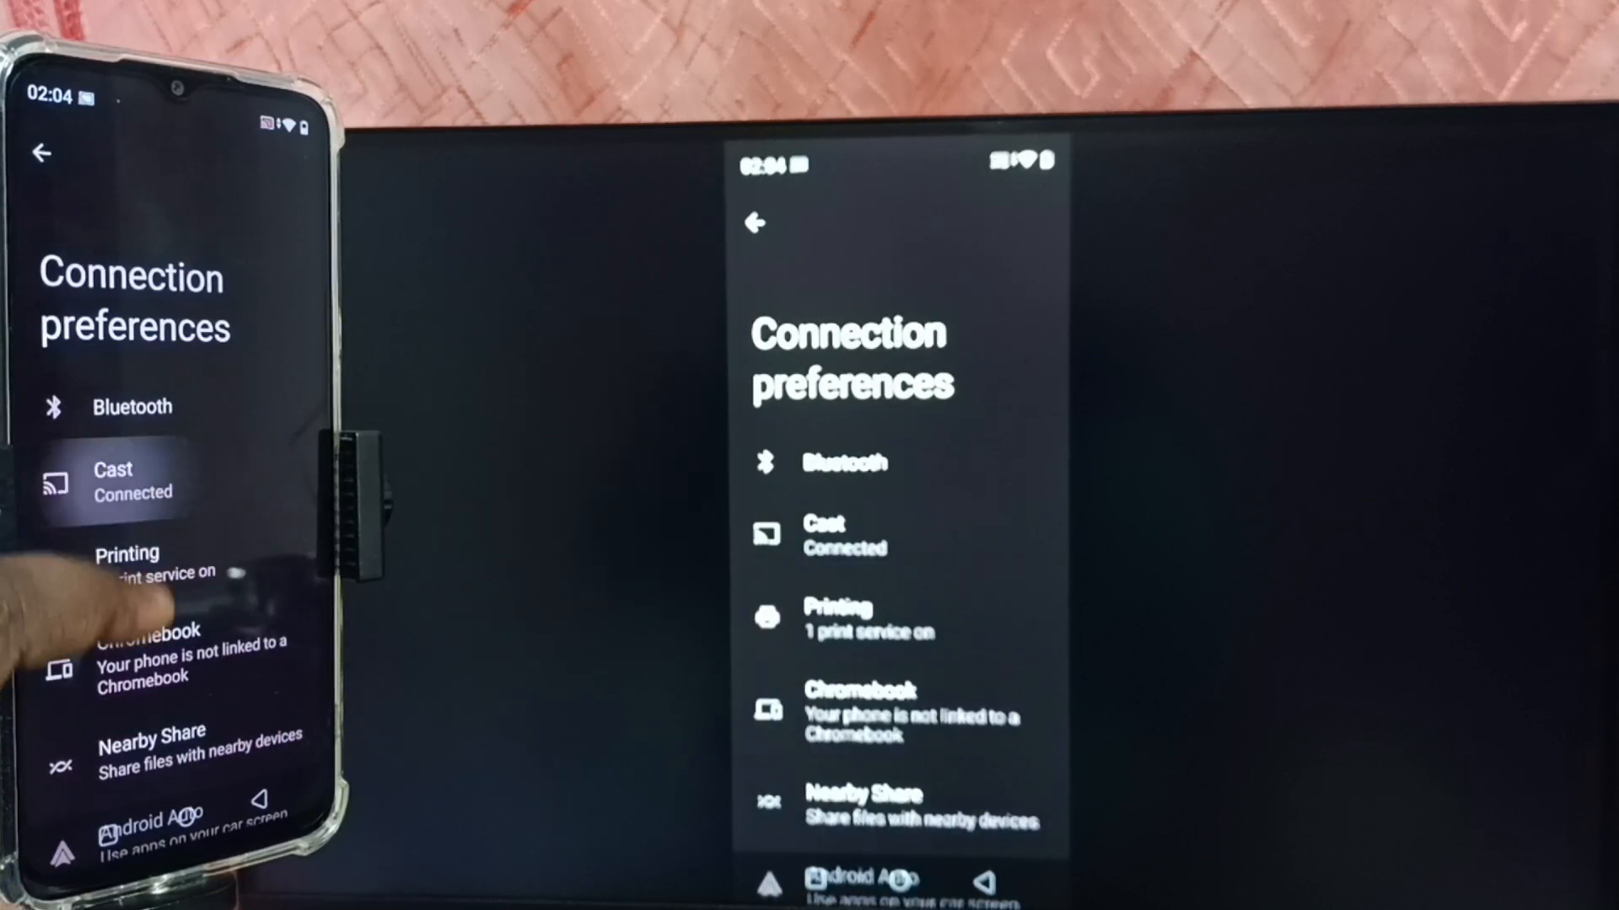
pyautogui.click(111, 481)
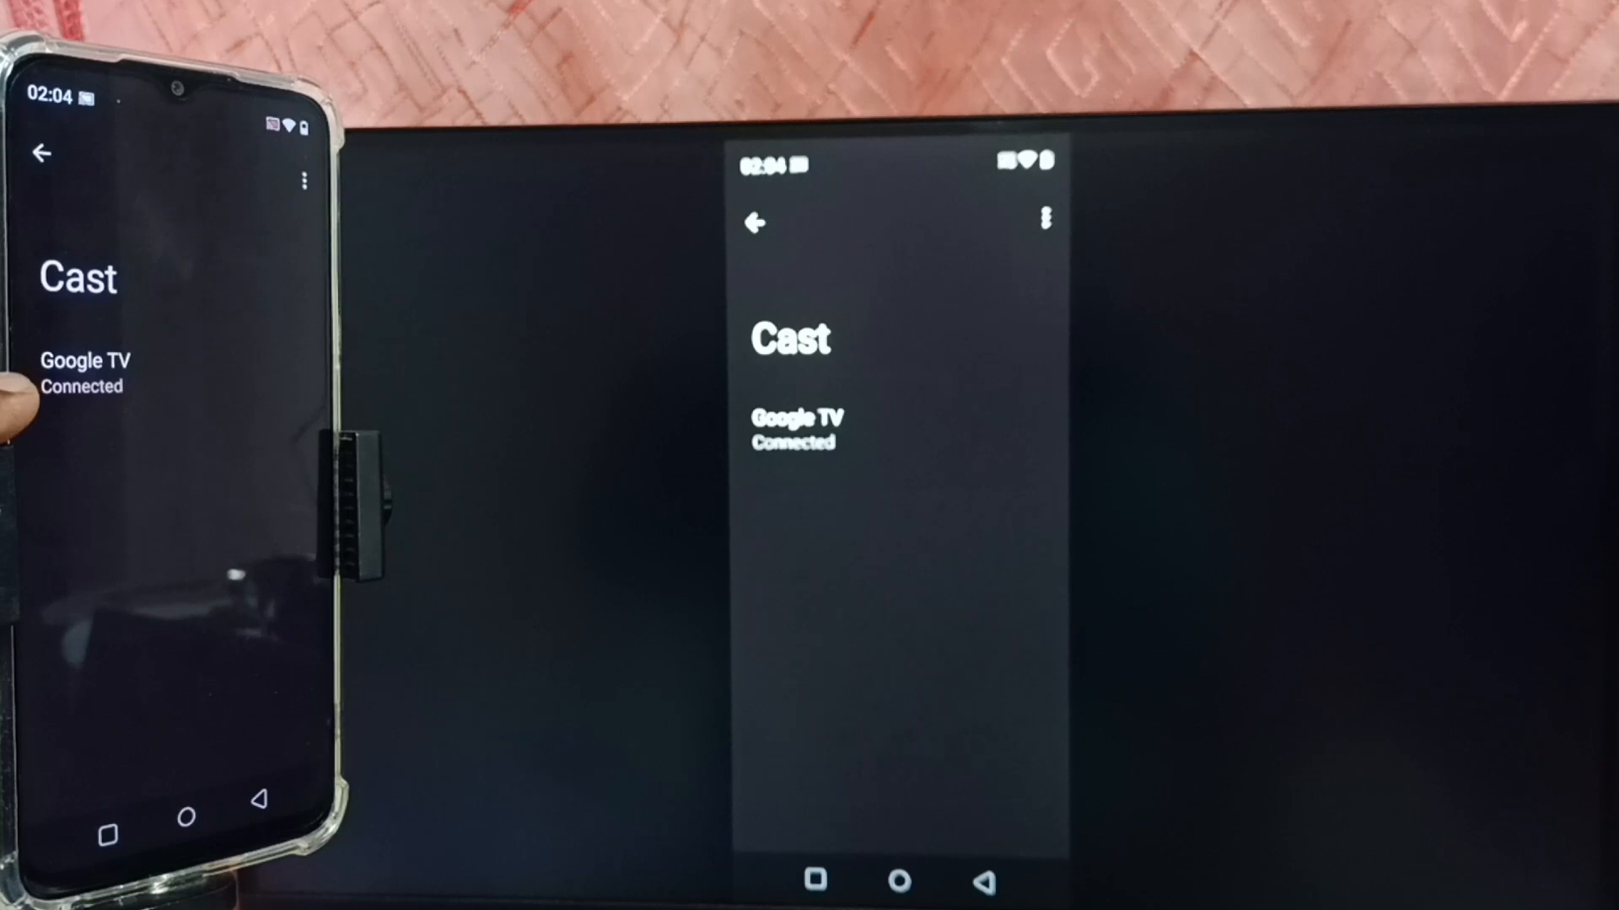
# Step: Disconnect from Google TV so casting ends
pyautogui.click(84, 373)
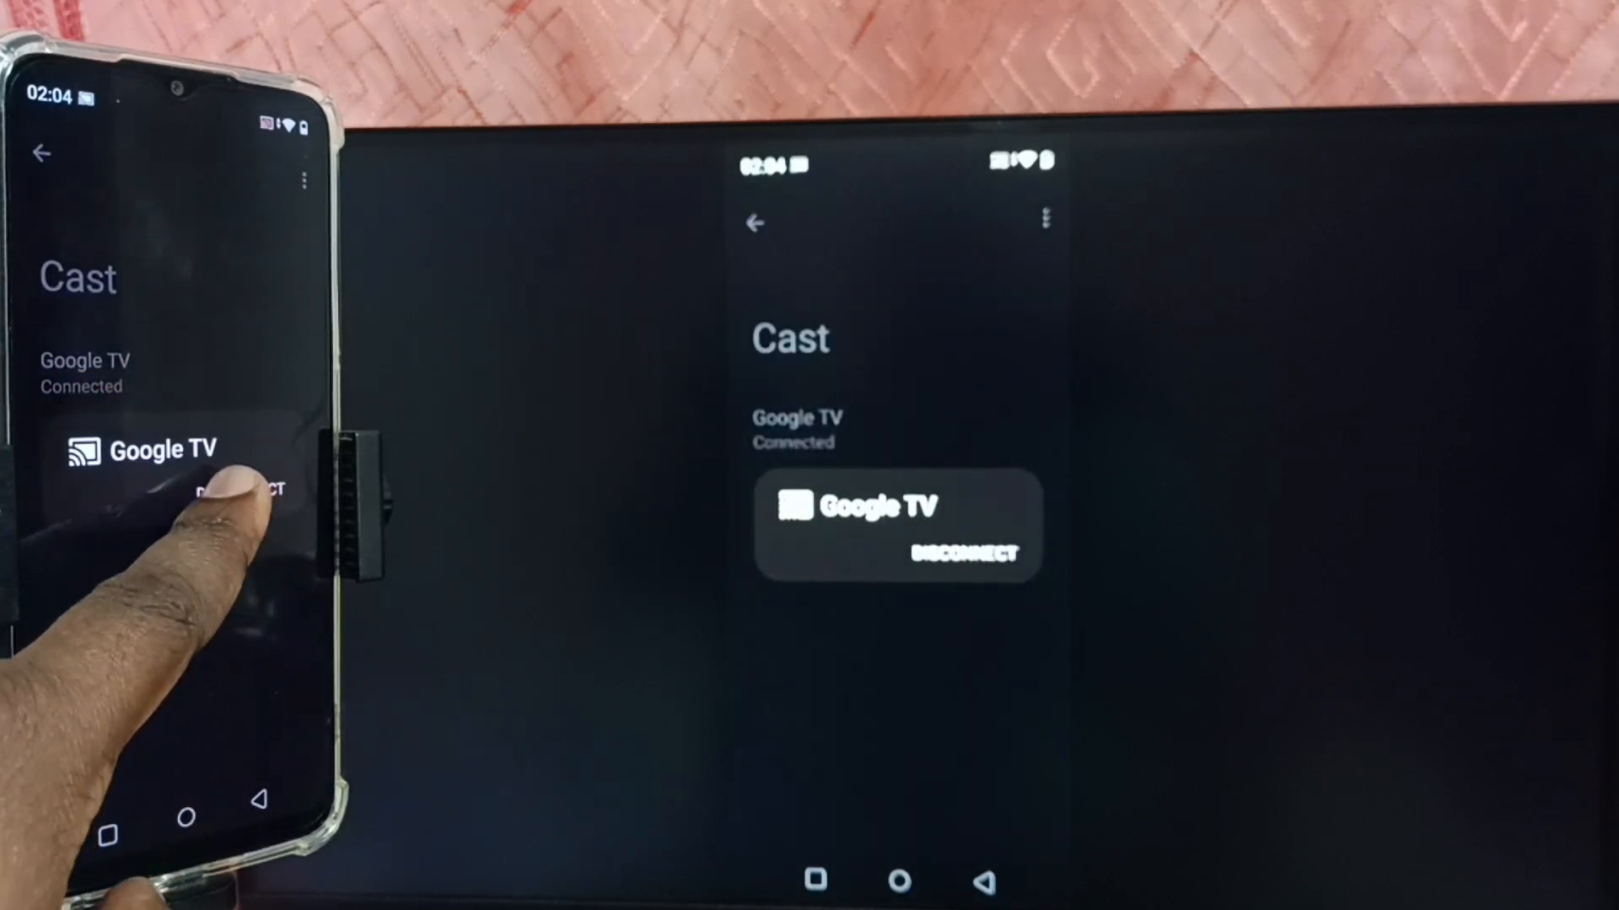
pyautogui.click(243, 490)
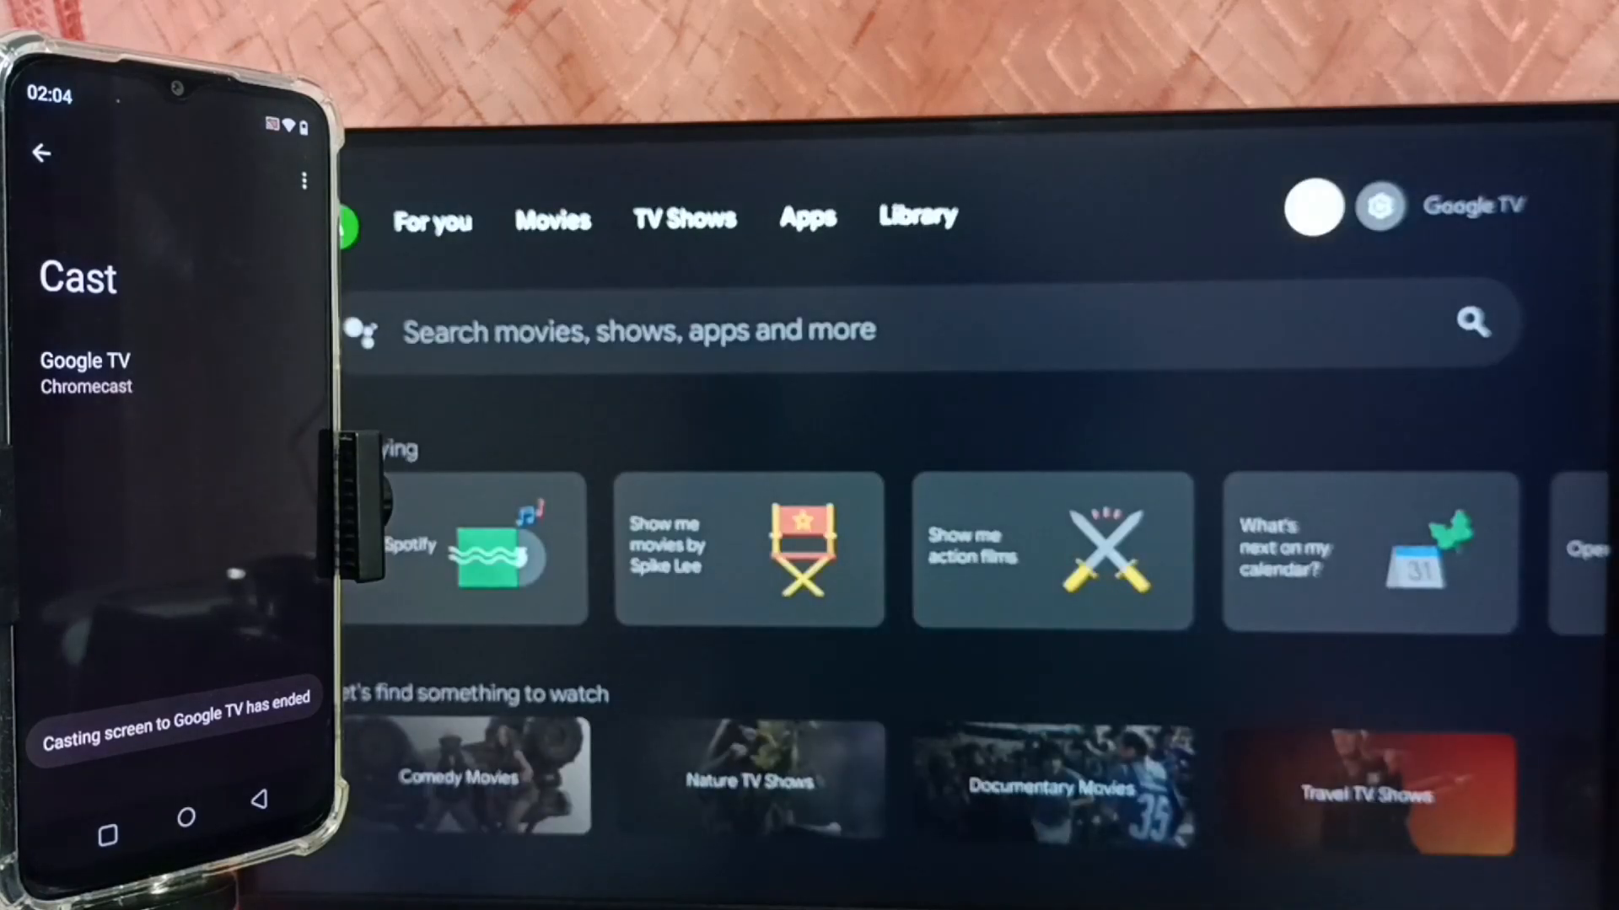